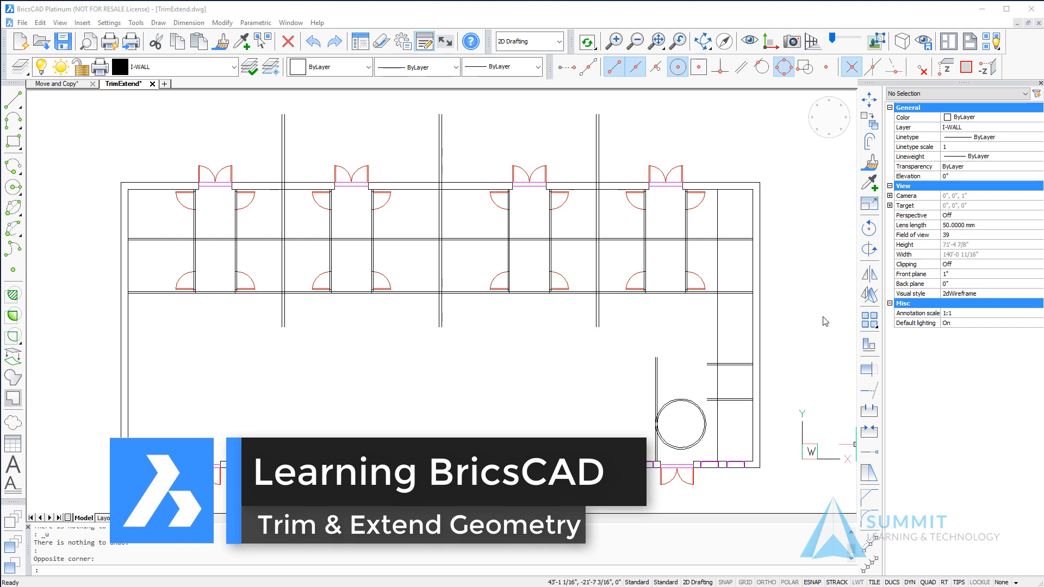
mouse_move(809, 231)
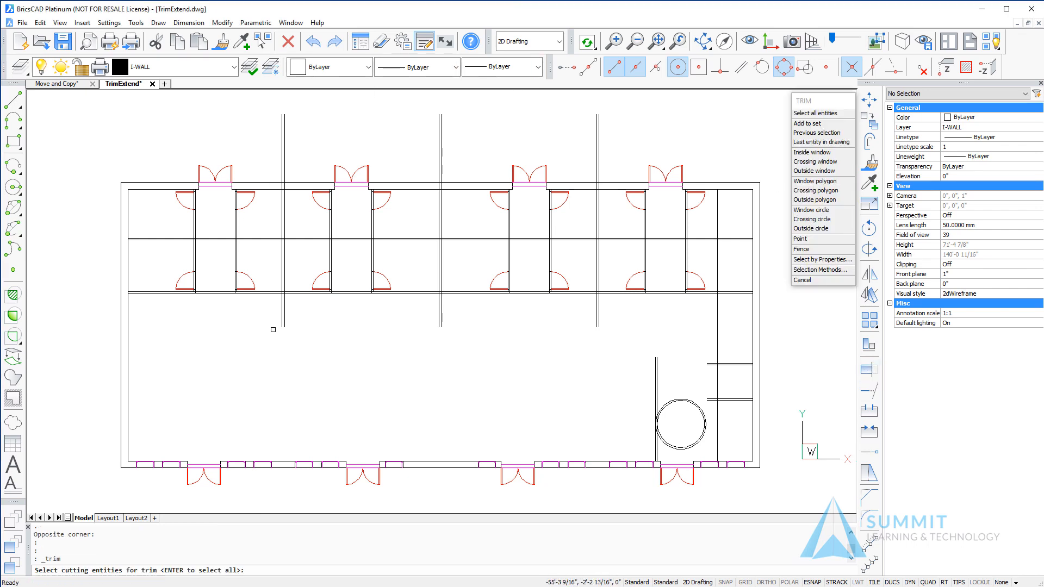
Trim the three interior wall stubs above the top wall using the top wall lines as cutting edges
left_click(292, 189)
type("N")
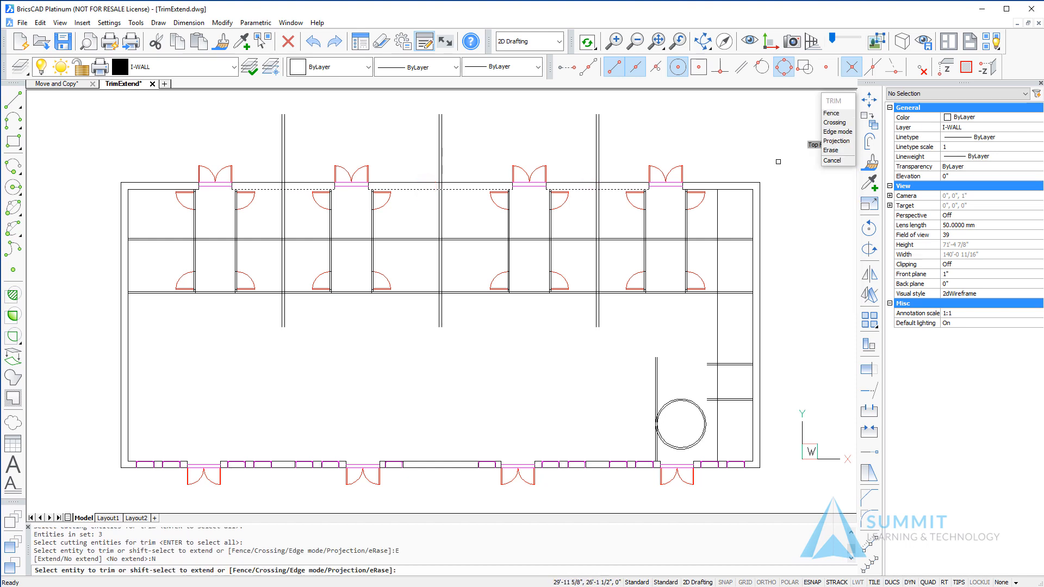
left_click(597, 140)
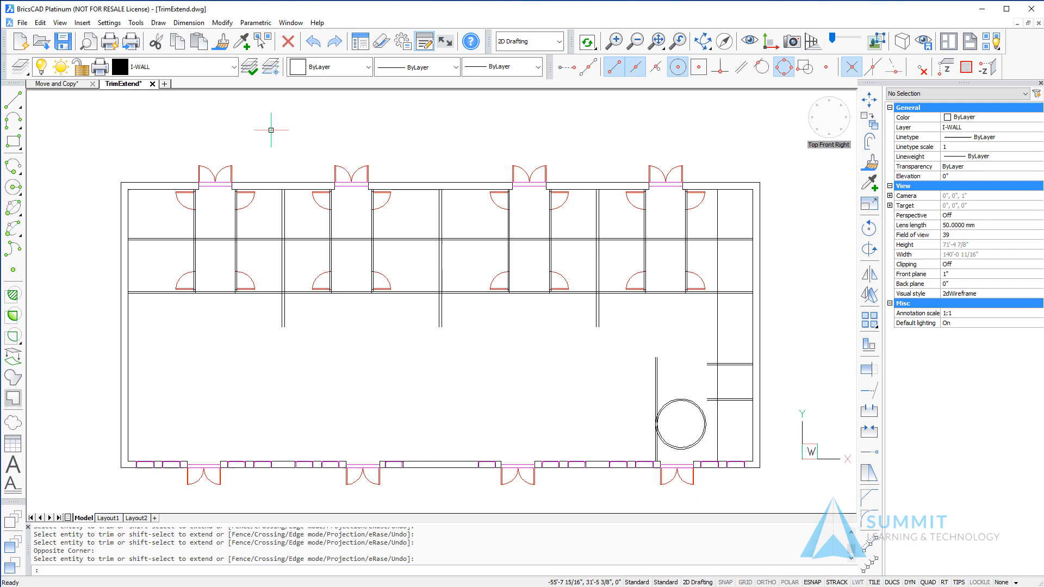
mouse_move(849, 389)
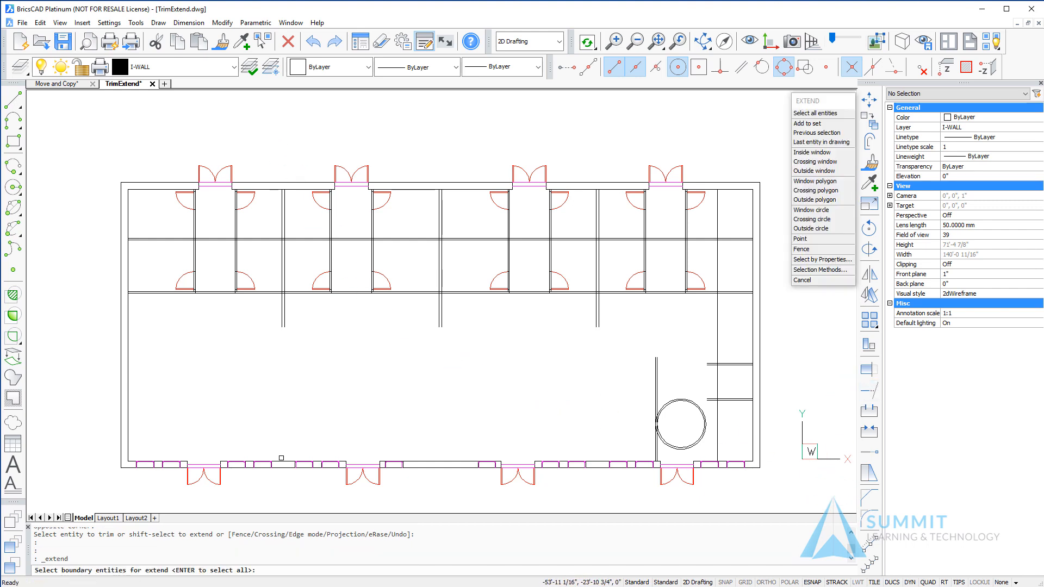
Extend the three interior wall lines down to the bottom wall as boundary
left_click(281, 461)
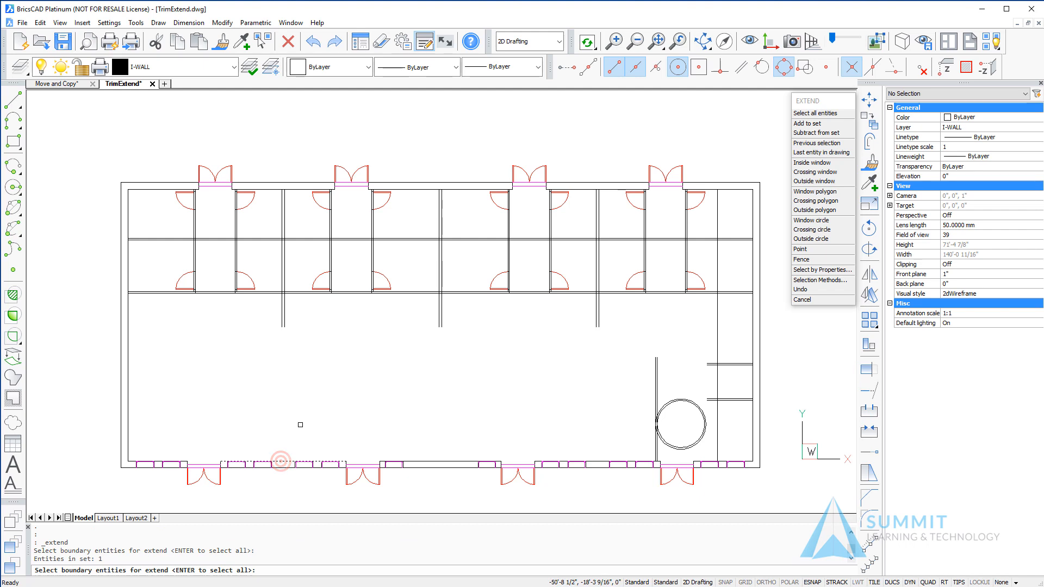
left_click(429, 464)
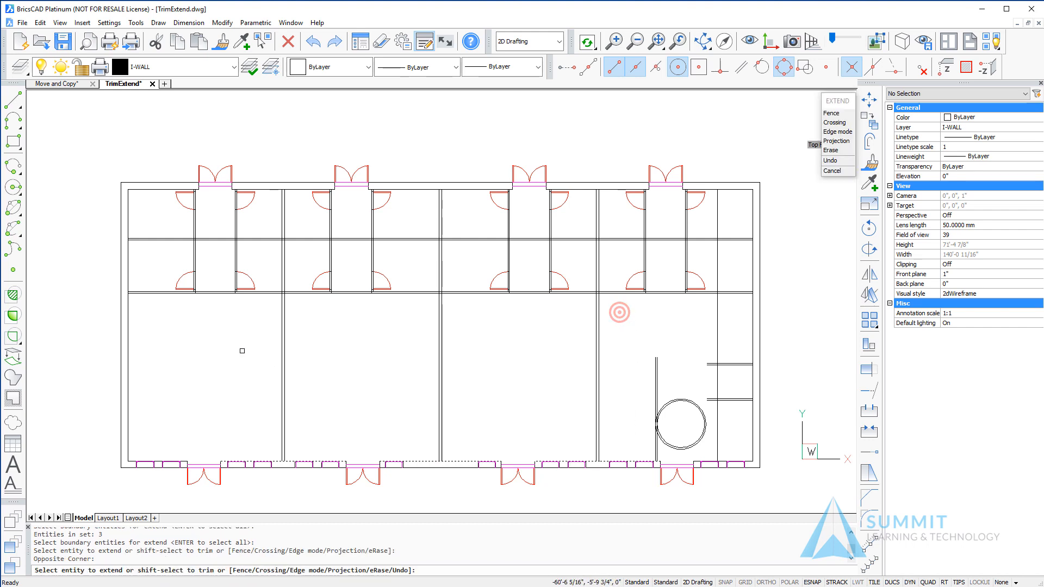
mouse_move(373, 360)
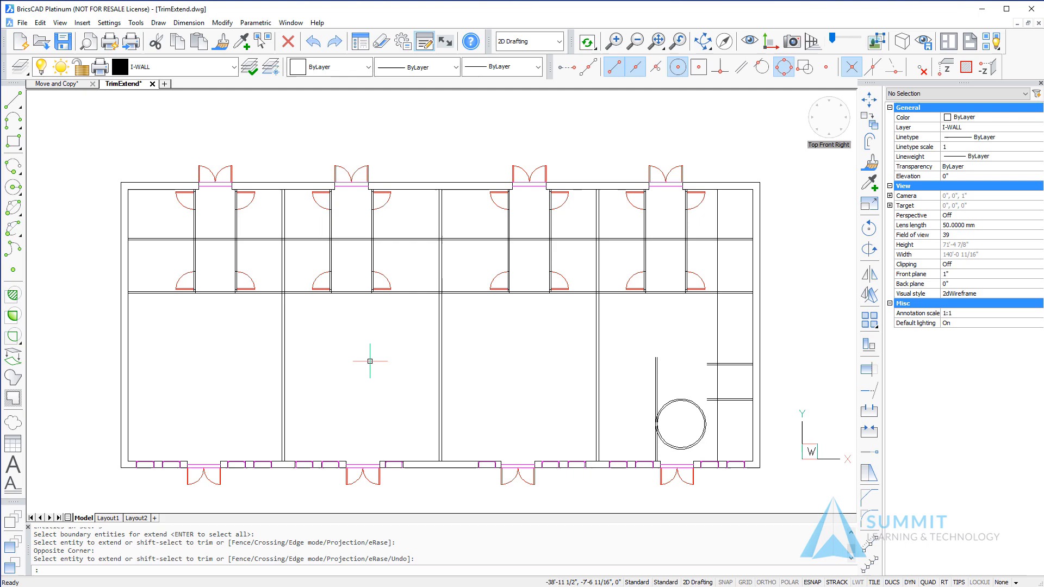
mouse_move(869, 375)
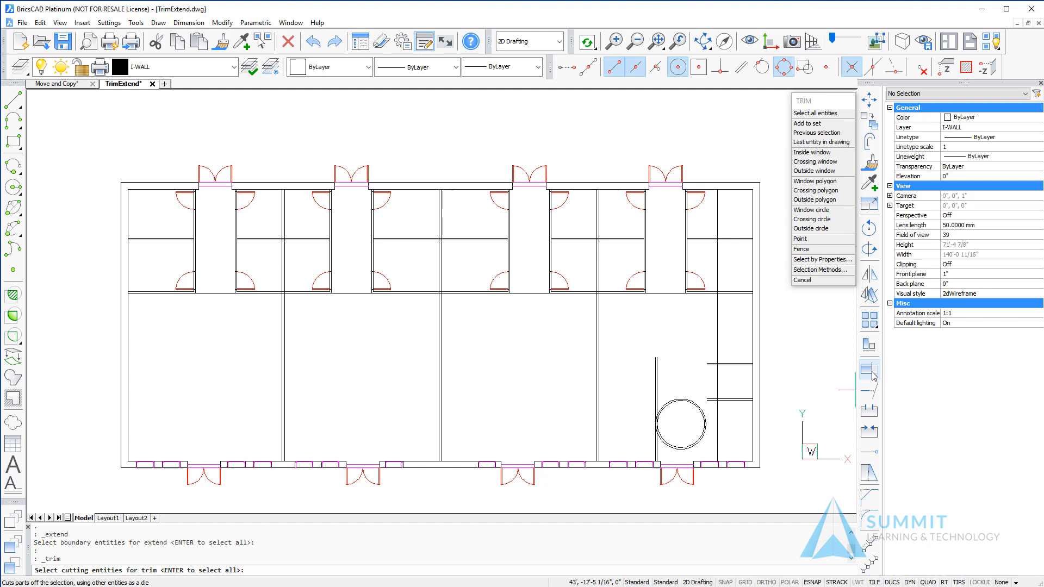
mouse_move(347, 357)
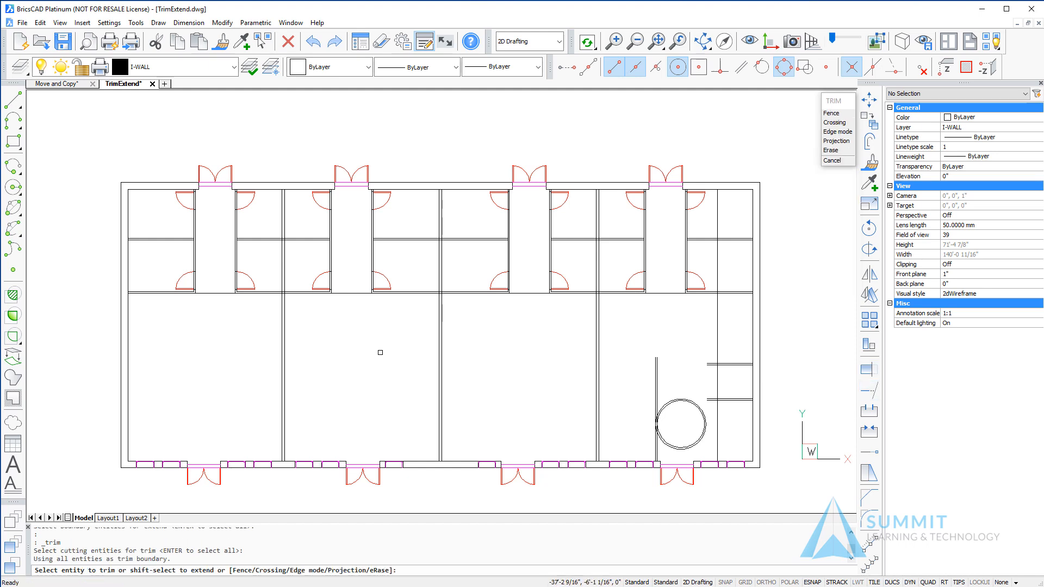
mouse_move(369, 347)
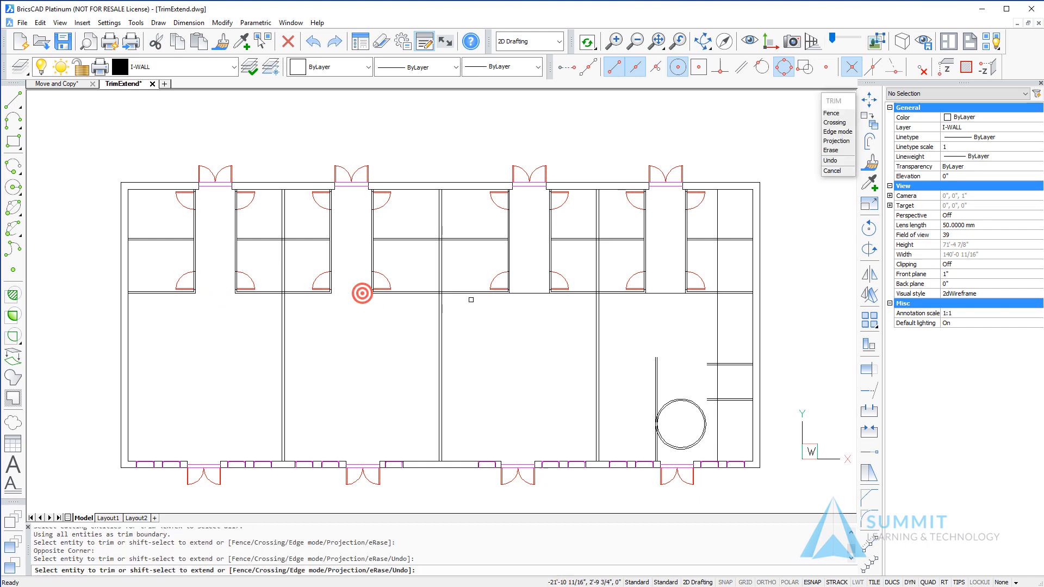
Trim the wall segments crossing the hallway openings with all entities as boundaries
left_click(667, 293)
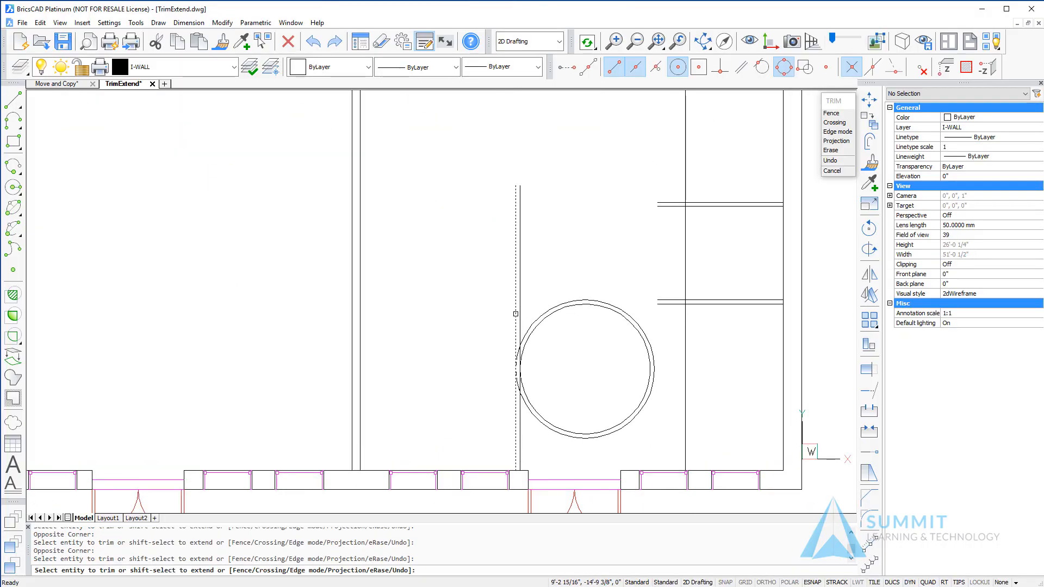
Trim the vertical line above the column and Shift-extend the horizontal wall to the circle
left_click(519, 309)
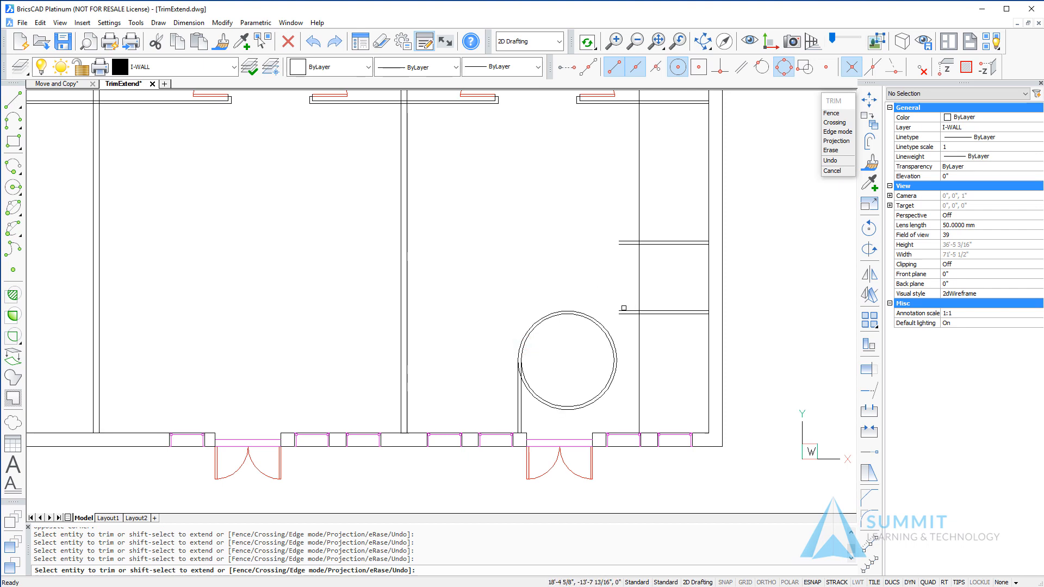
key("shift")
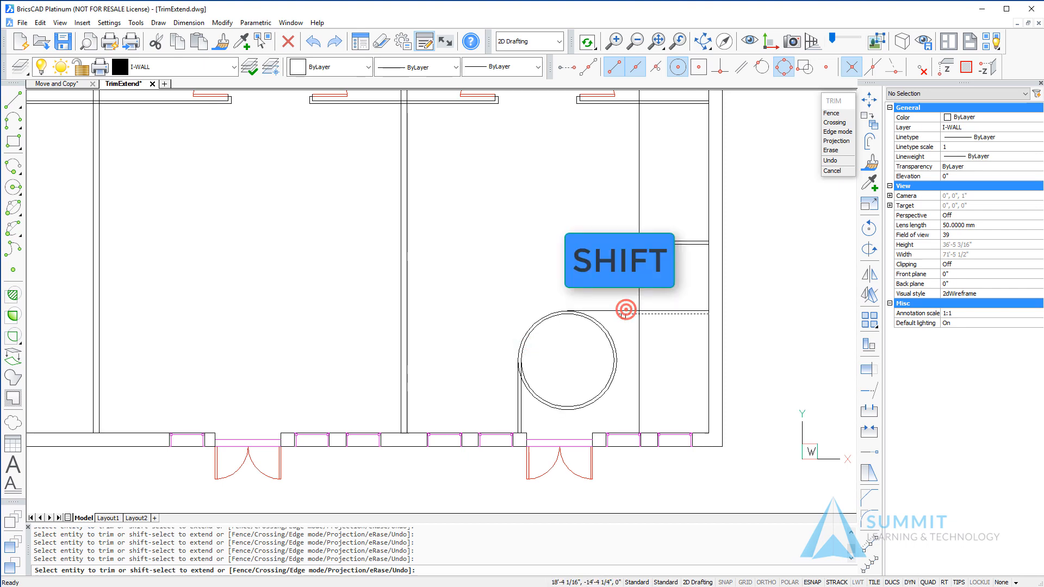
mouse_move(601, 315)
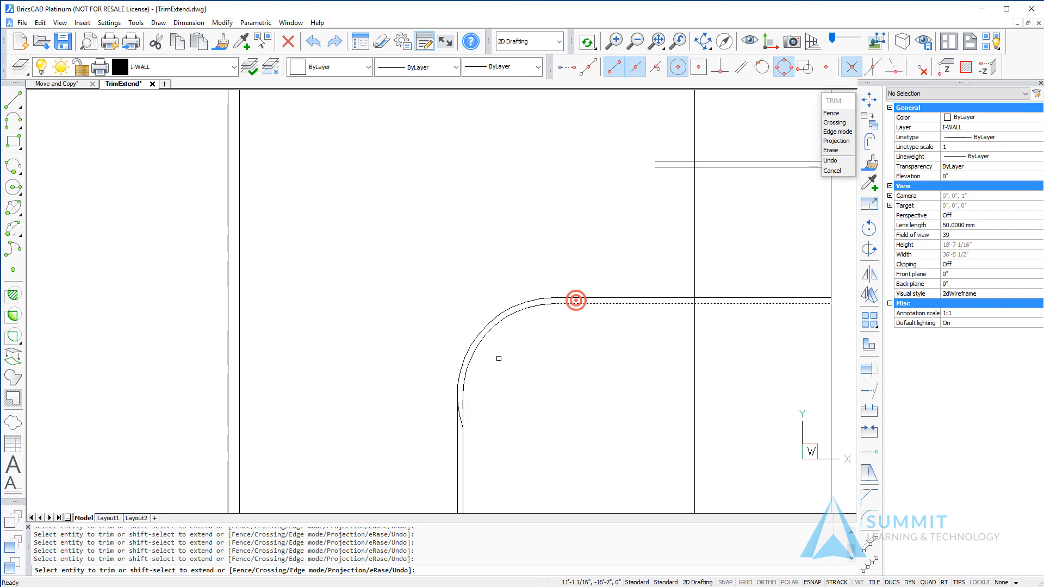
mouse_move(460, 422)
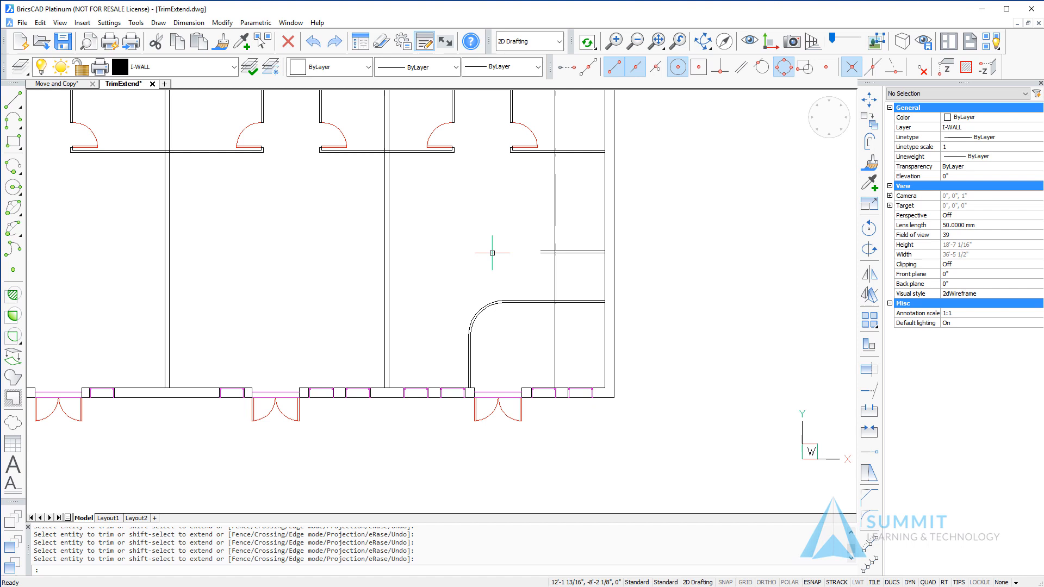
scroll("down", 3)
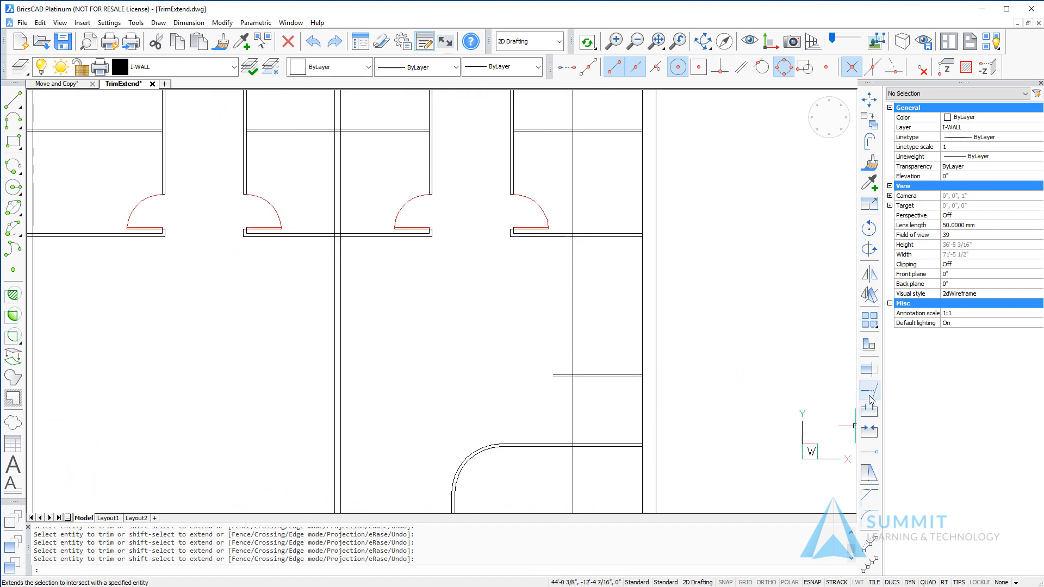
Extend both lines of the short double wall leftward to the vertical wall with Edge mode Extend
right_click(684, 221)
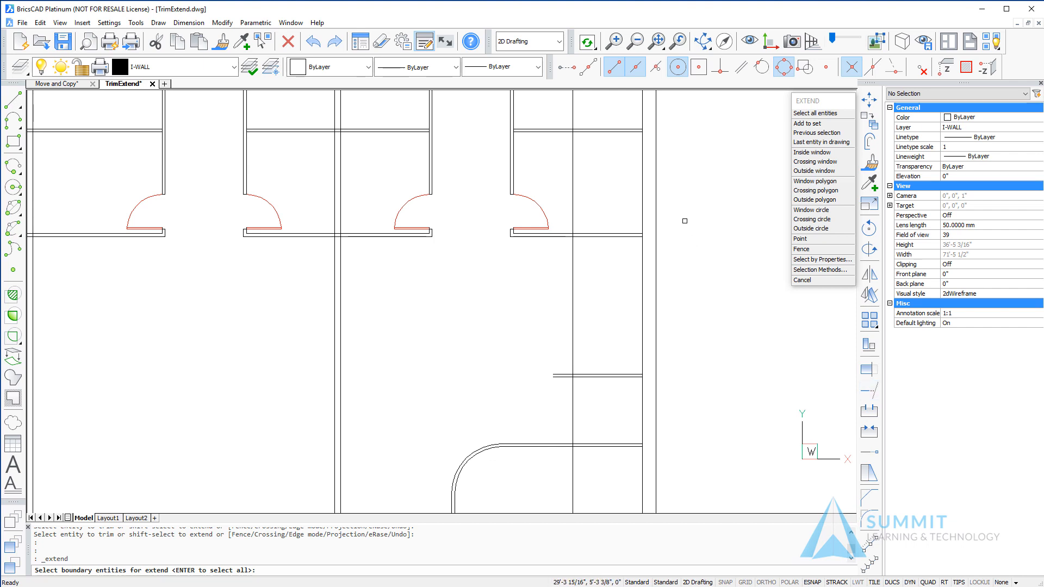
mouse_move(510, 158)
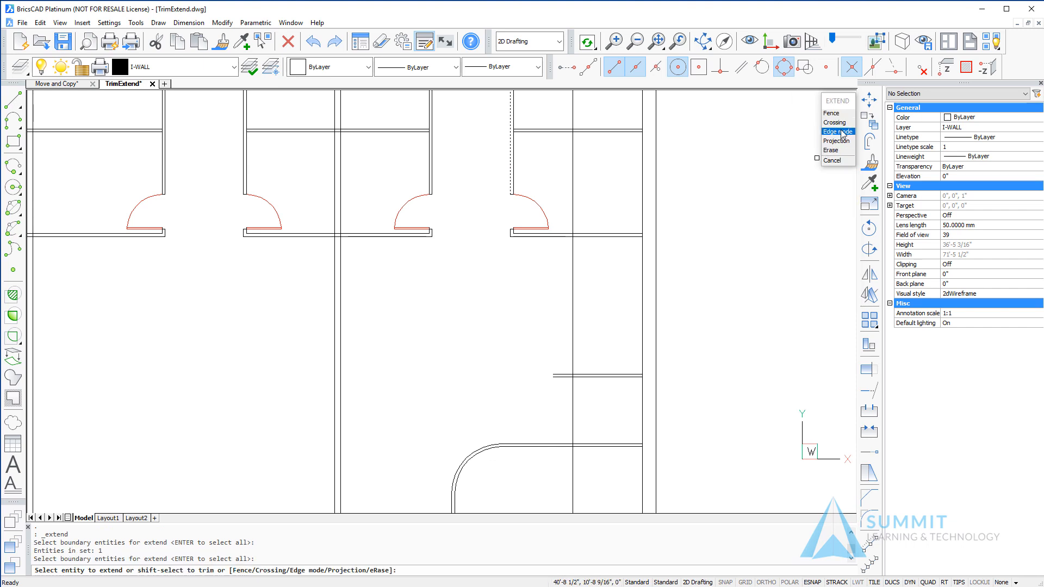
mouse_move(843, 139)
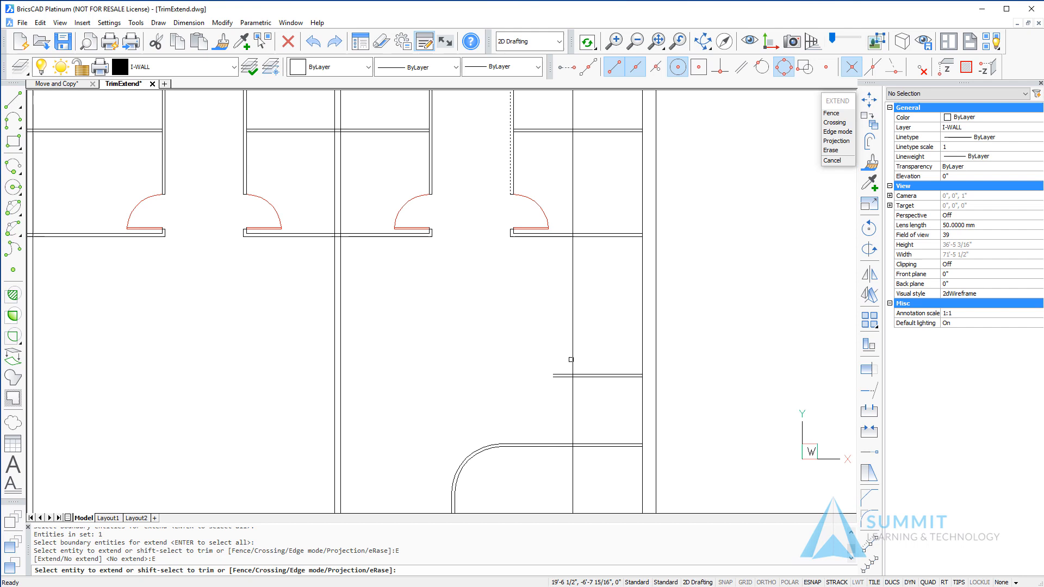
left_click(559, 375)
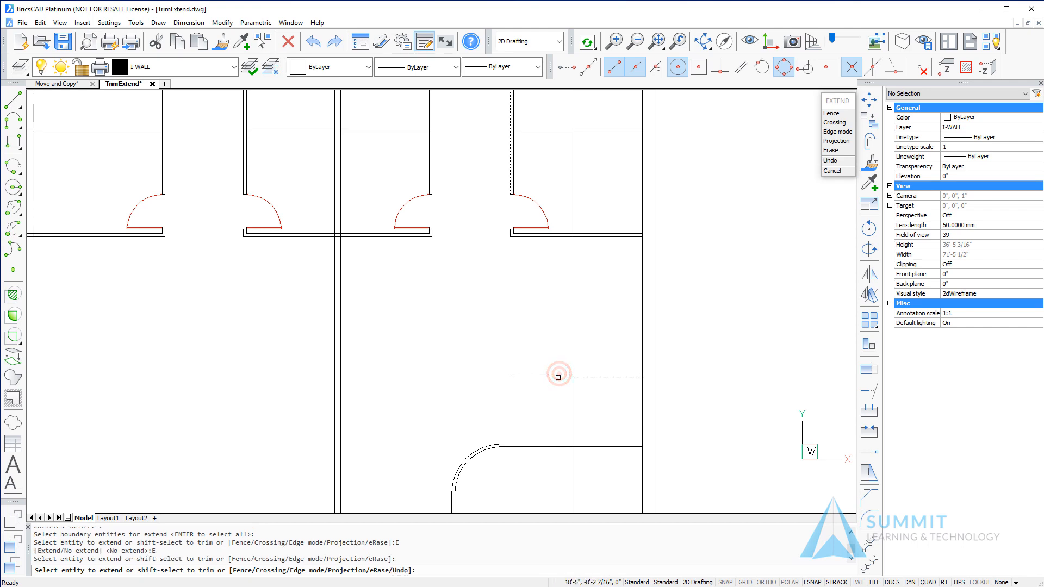
left_click(559, 377)
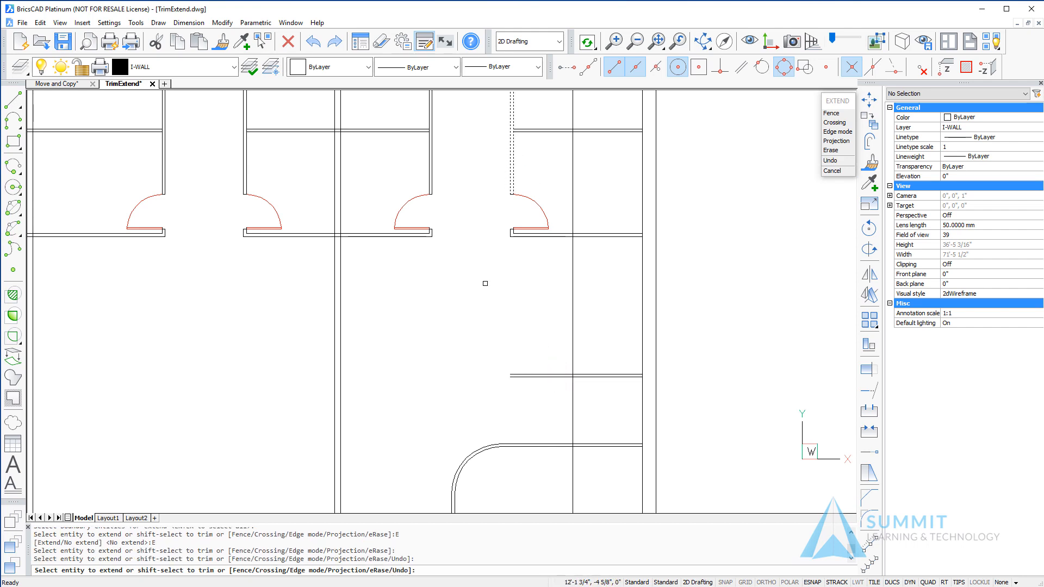
mouse_move(501, 400)
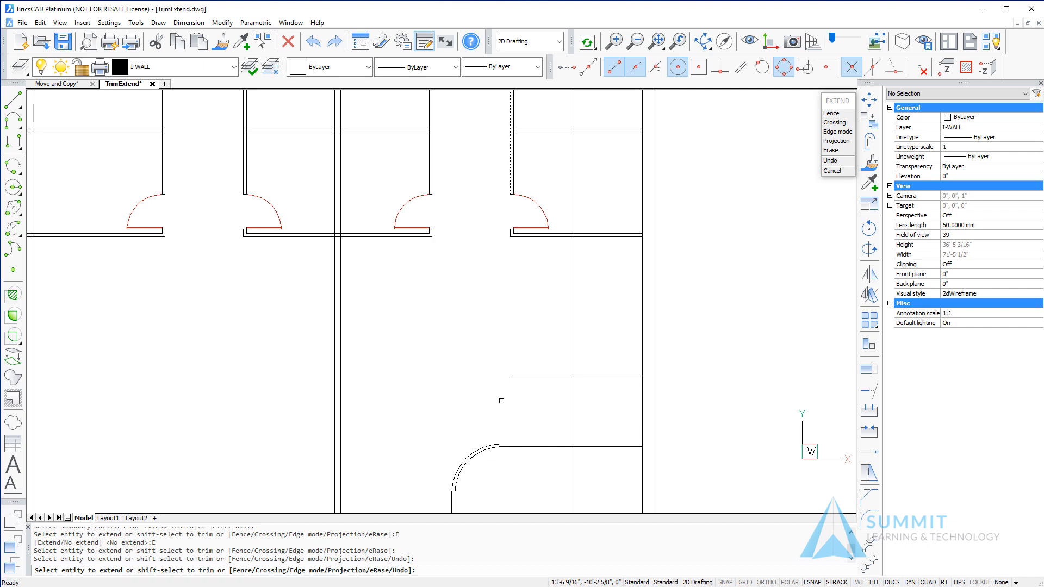